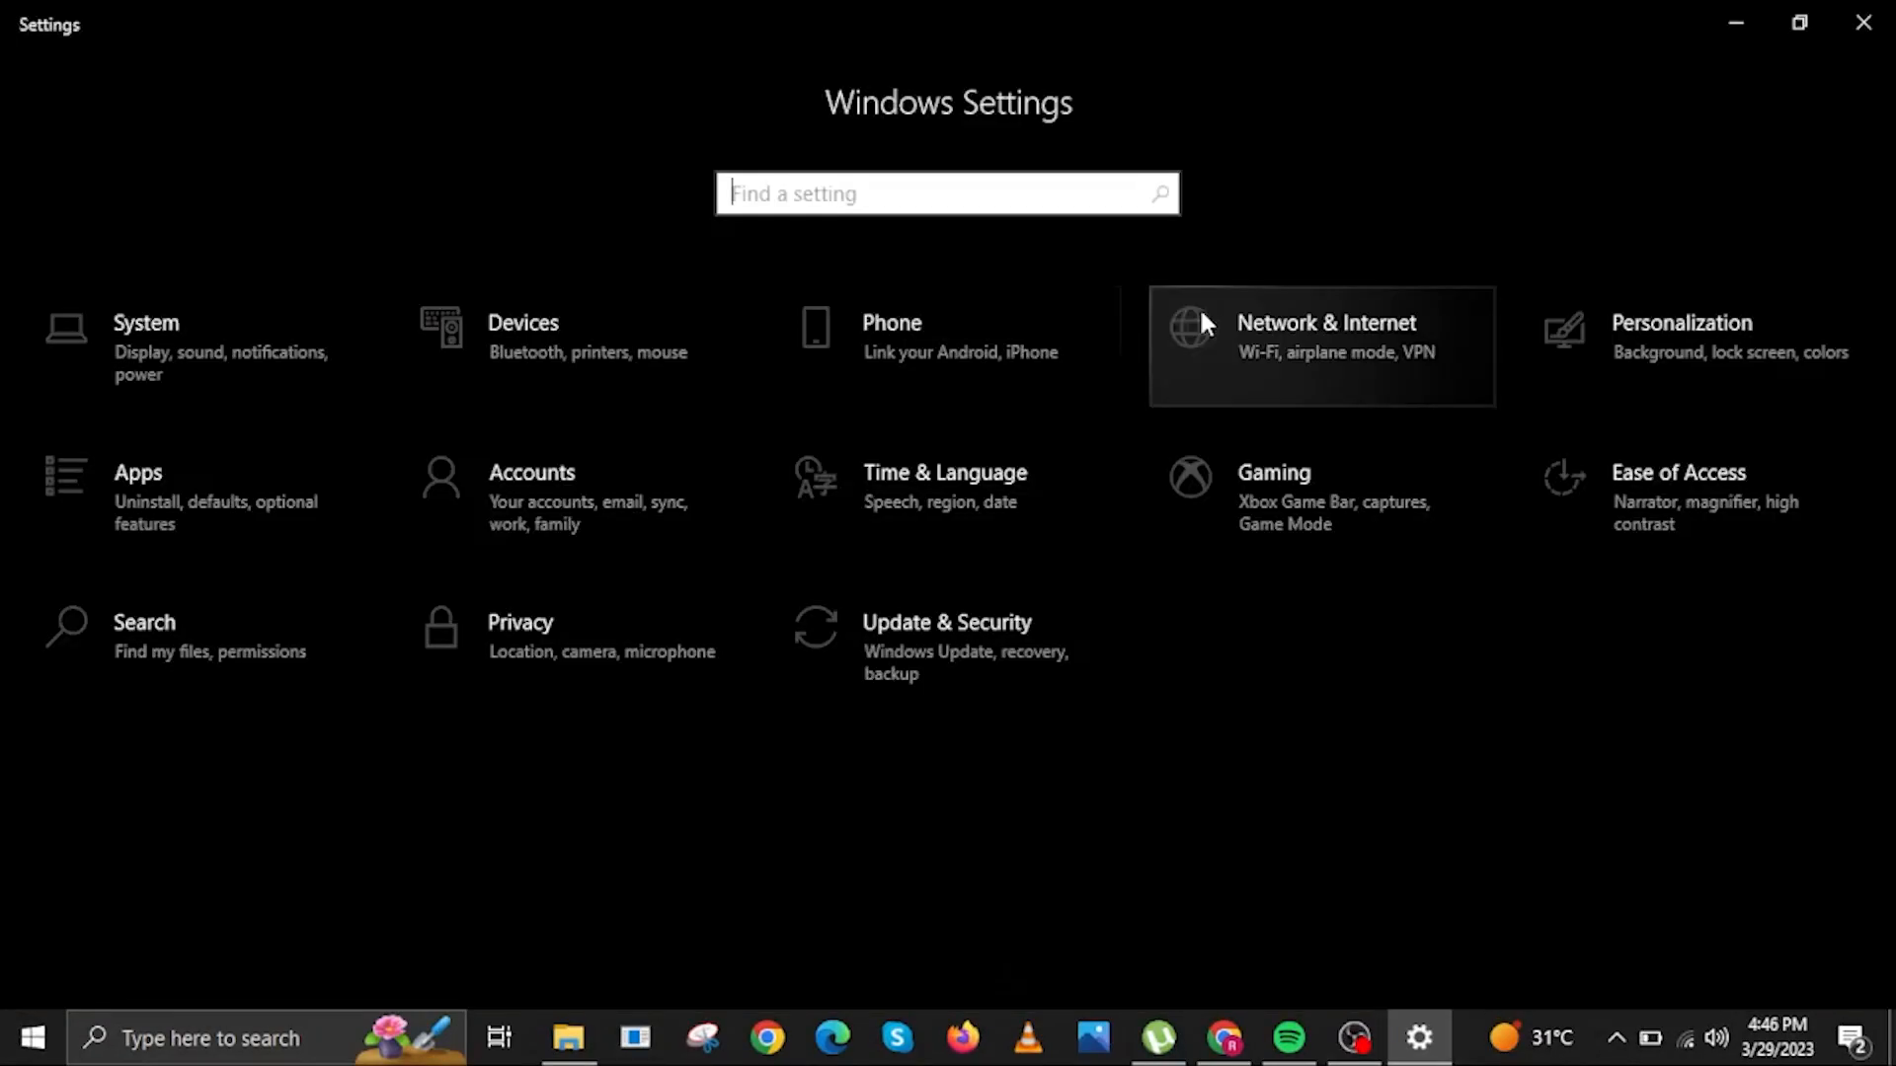
Show the Network & Internet Status page with the Wi-Fi connection and its data usage.
left_click(1321, 336)
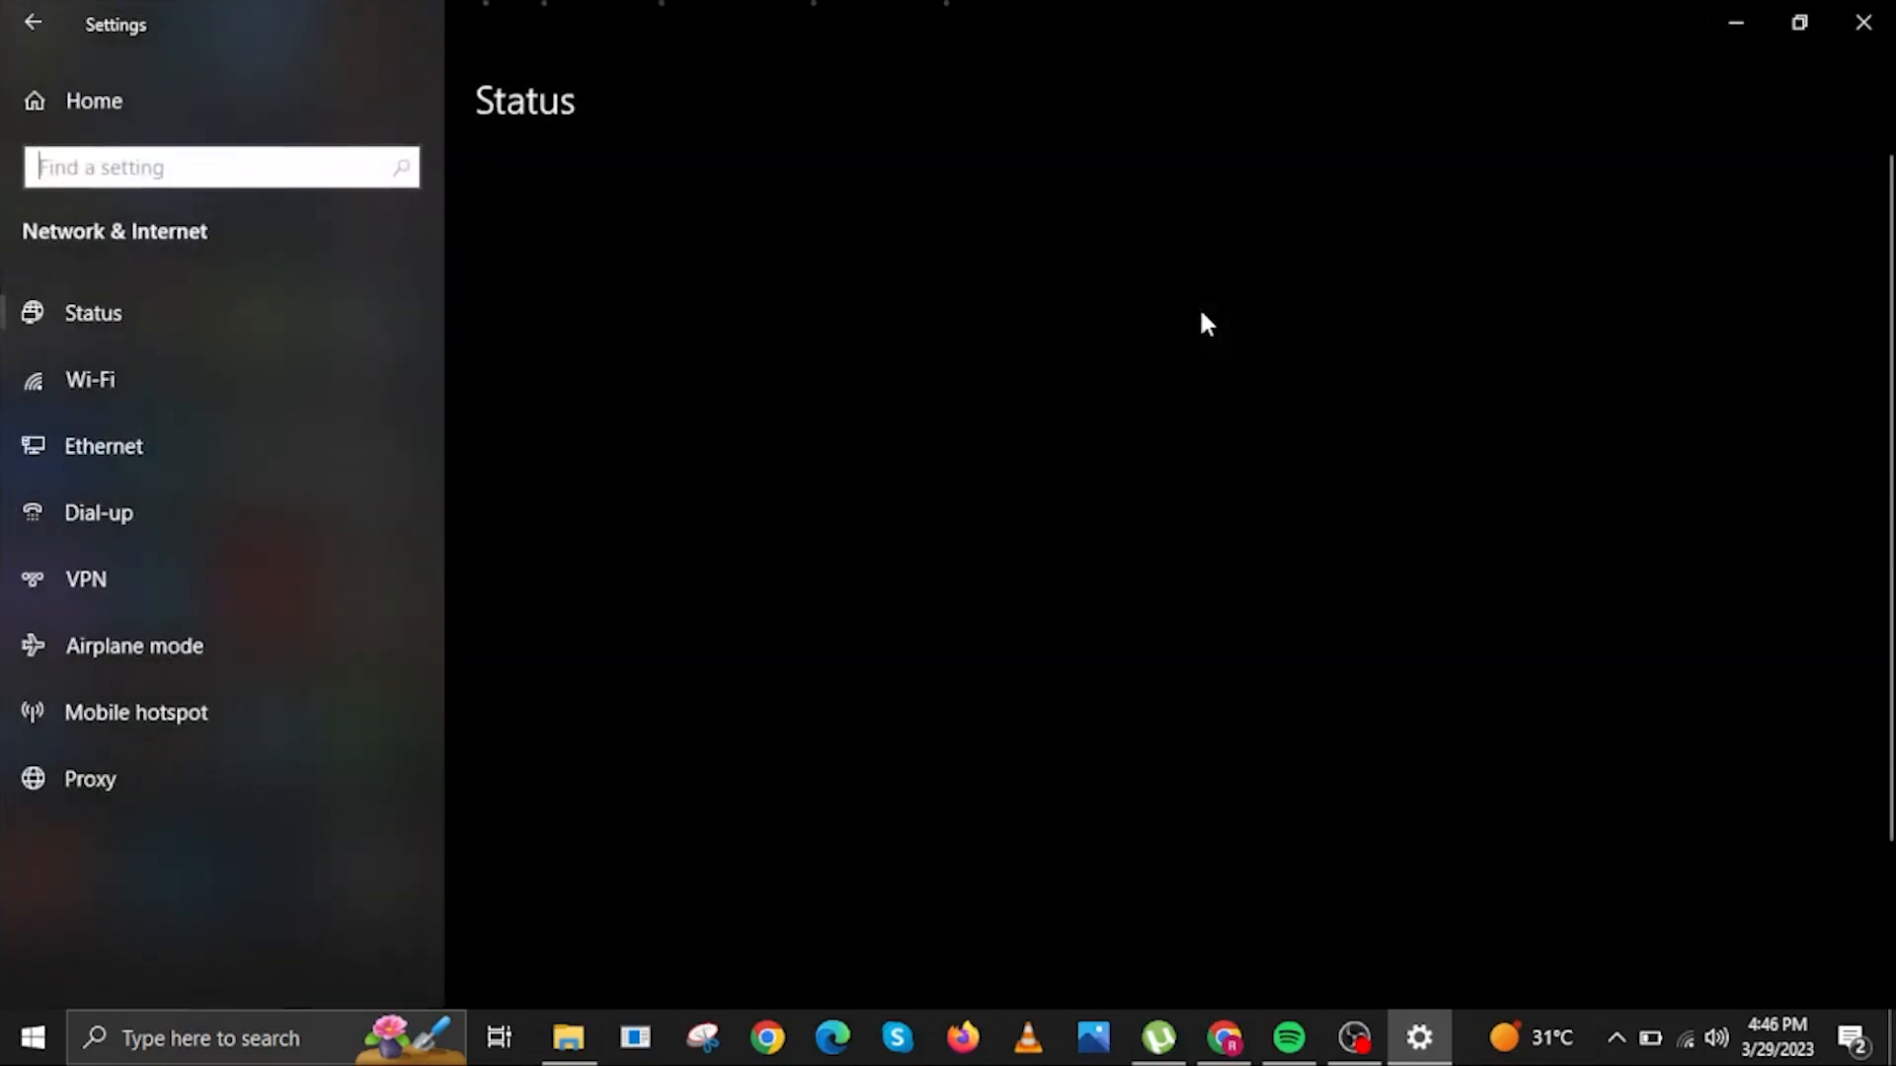
left_click(87, 379)
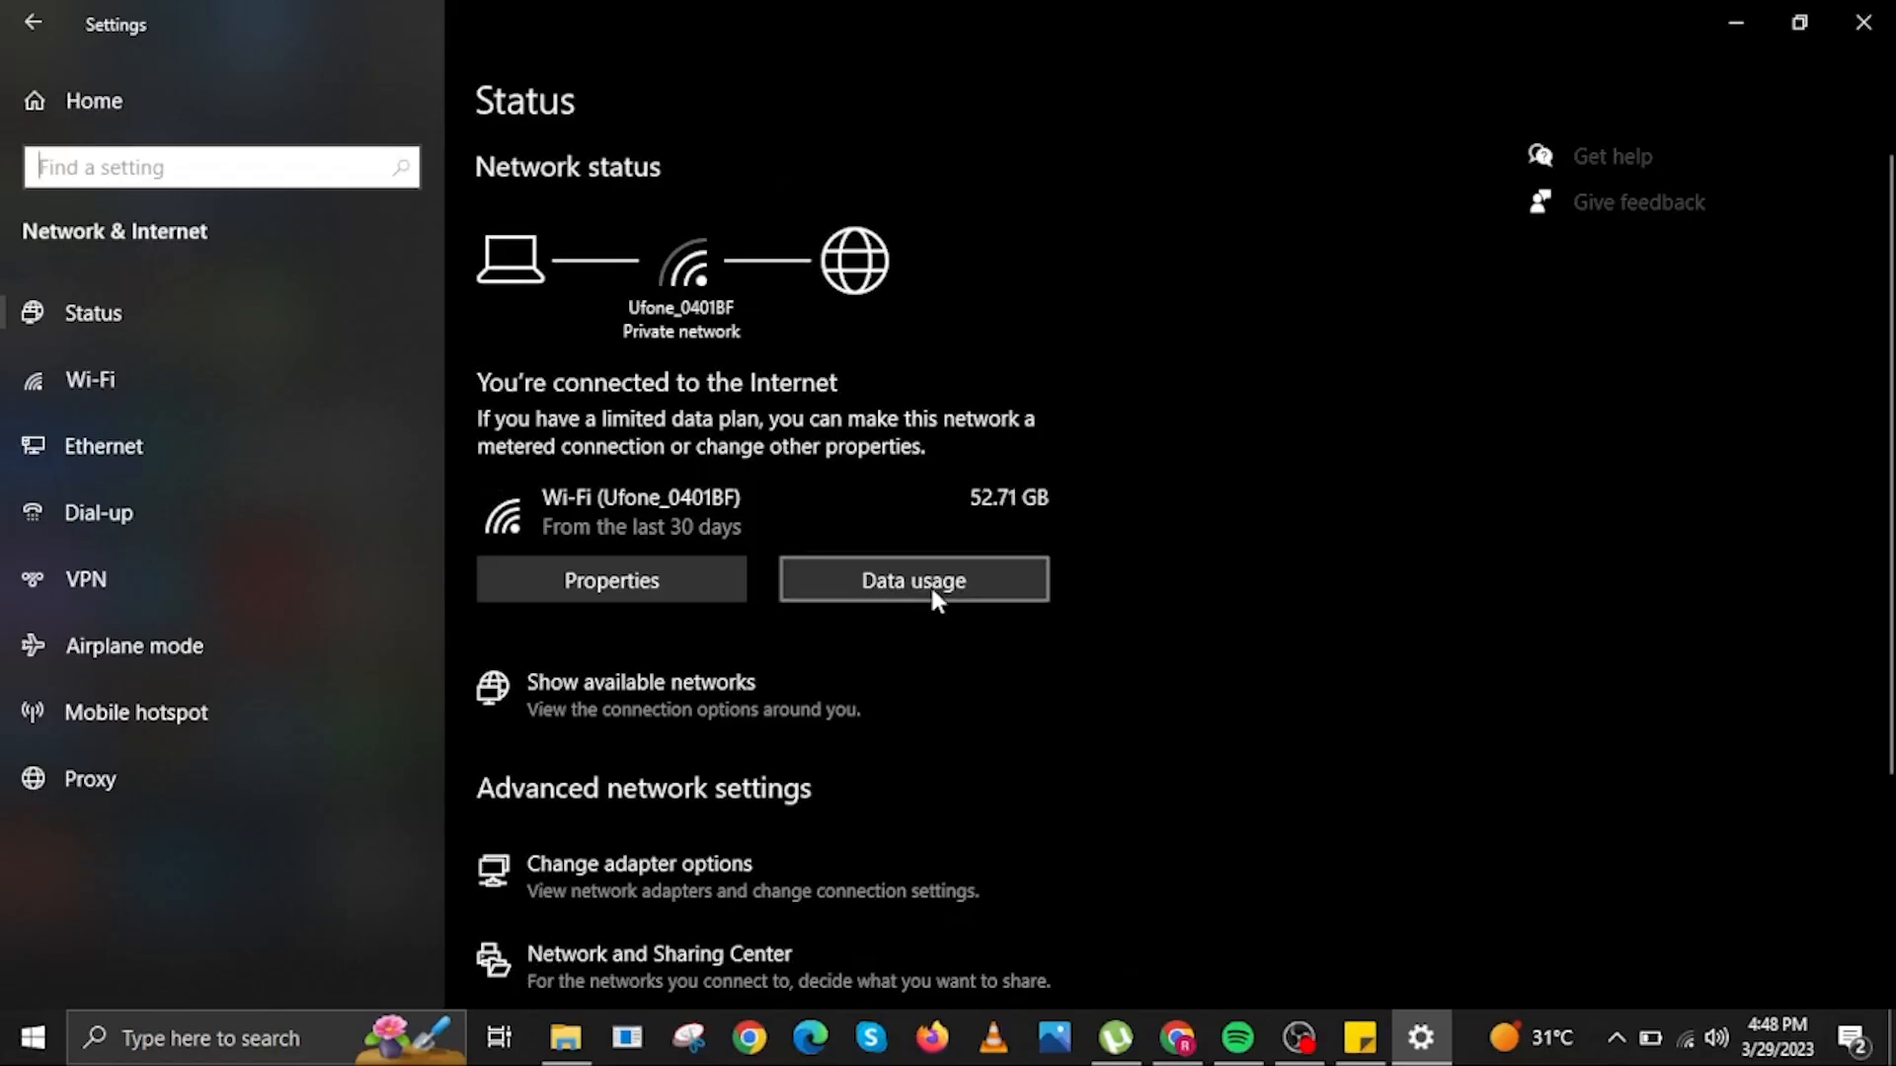
Enter a monthly data limit of 200 MB for the Wi-Fi network.
left_click(912, 580)
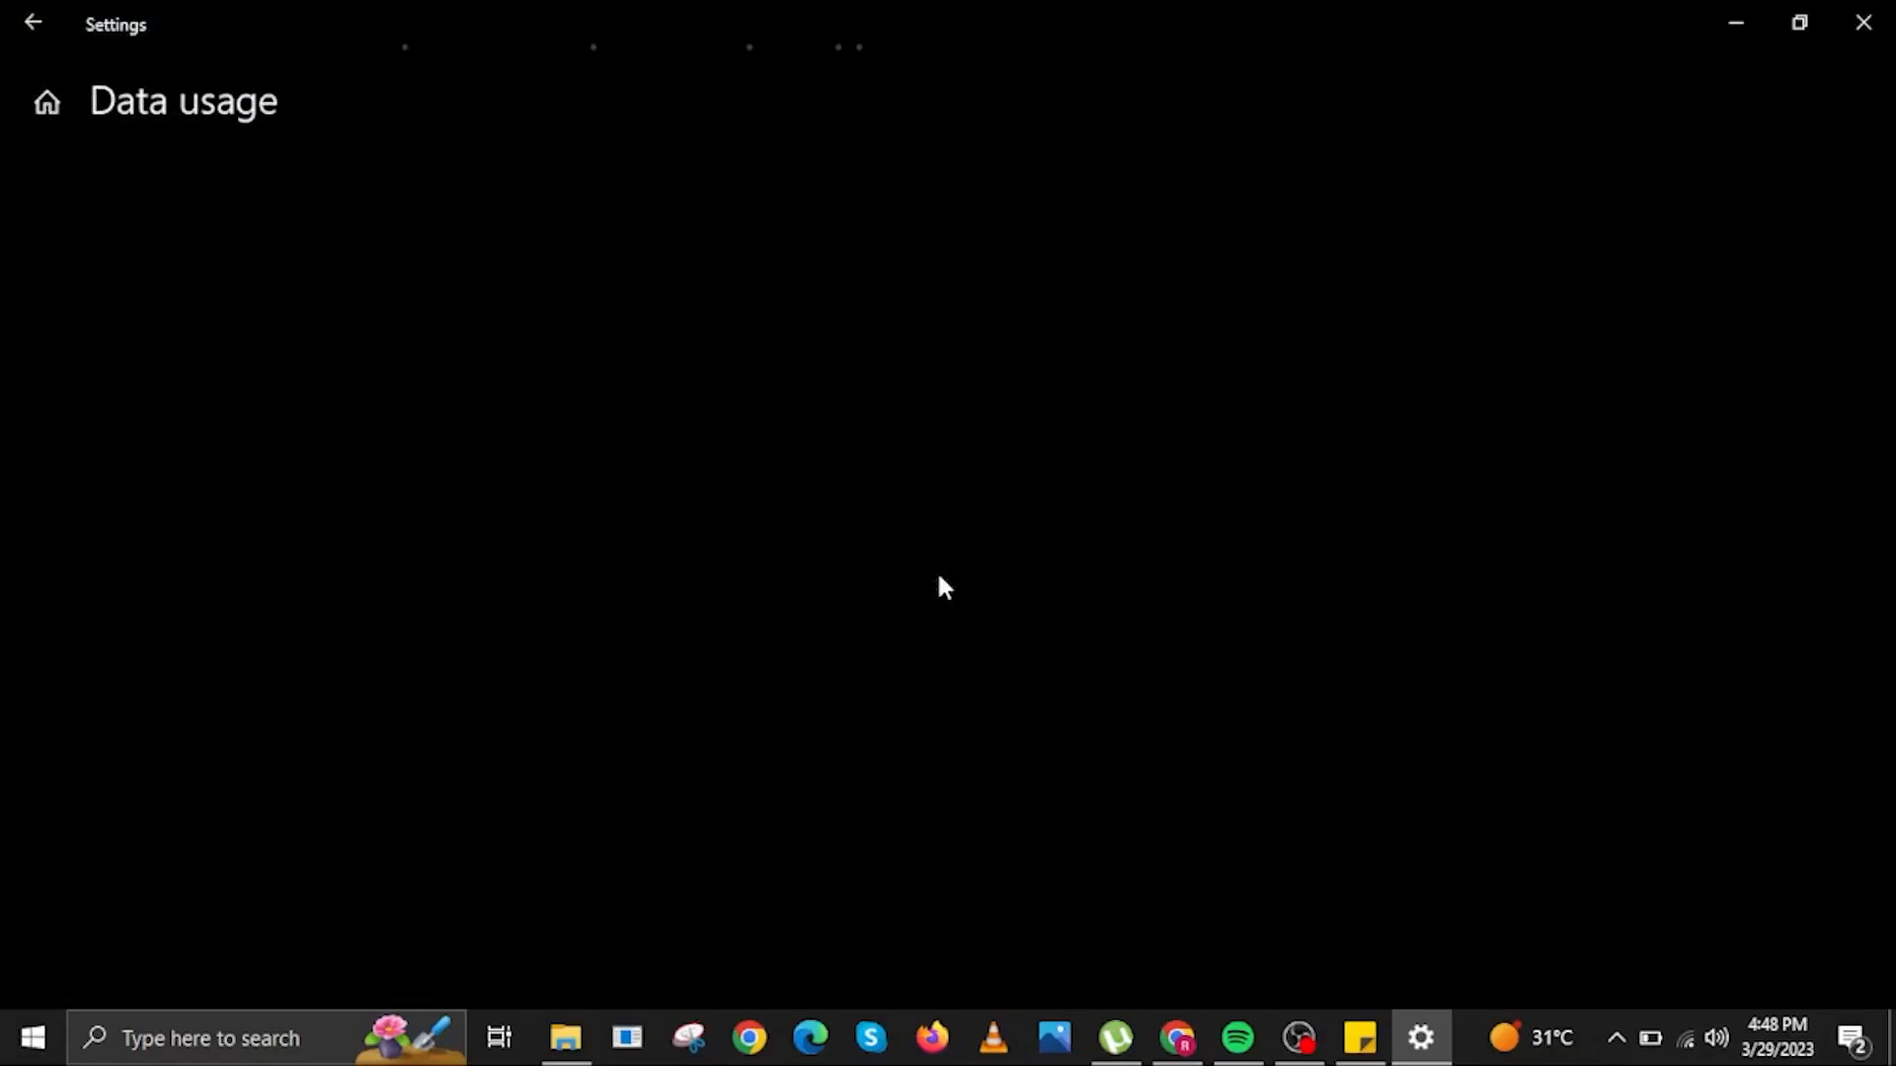
left_click(99, 485)
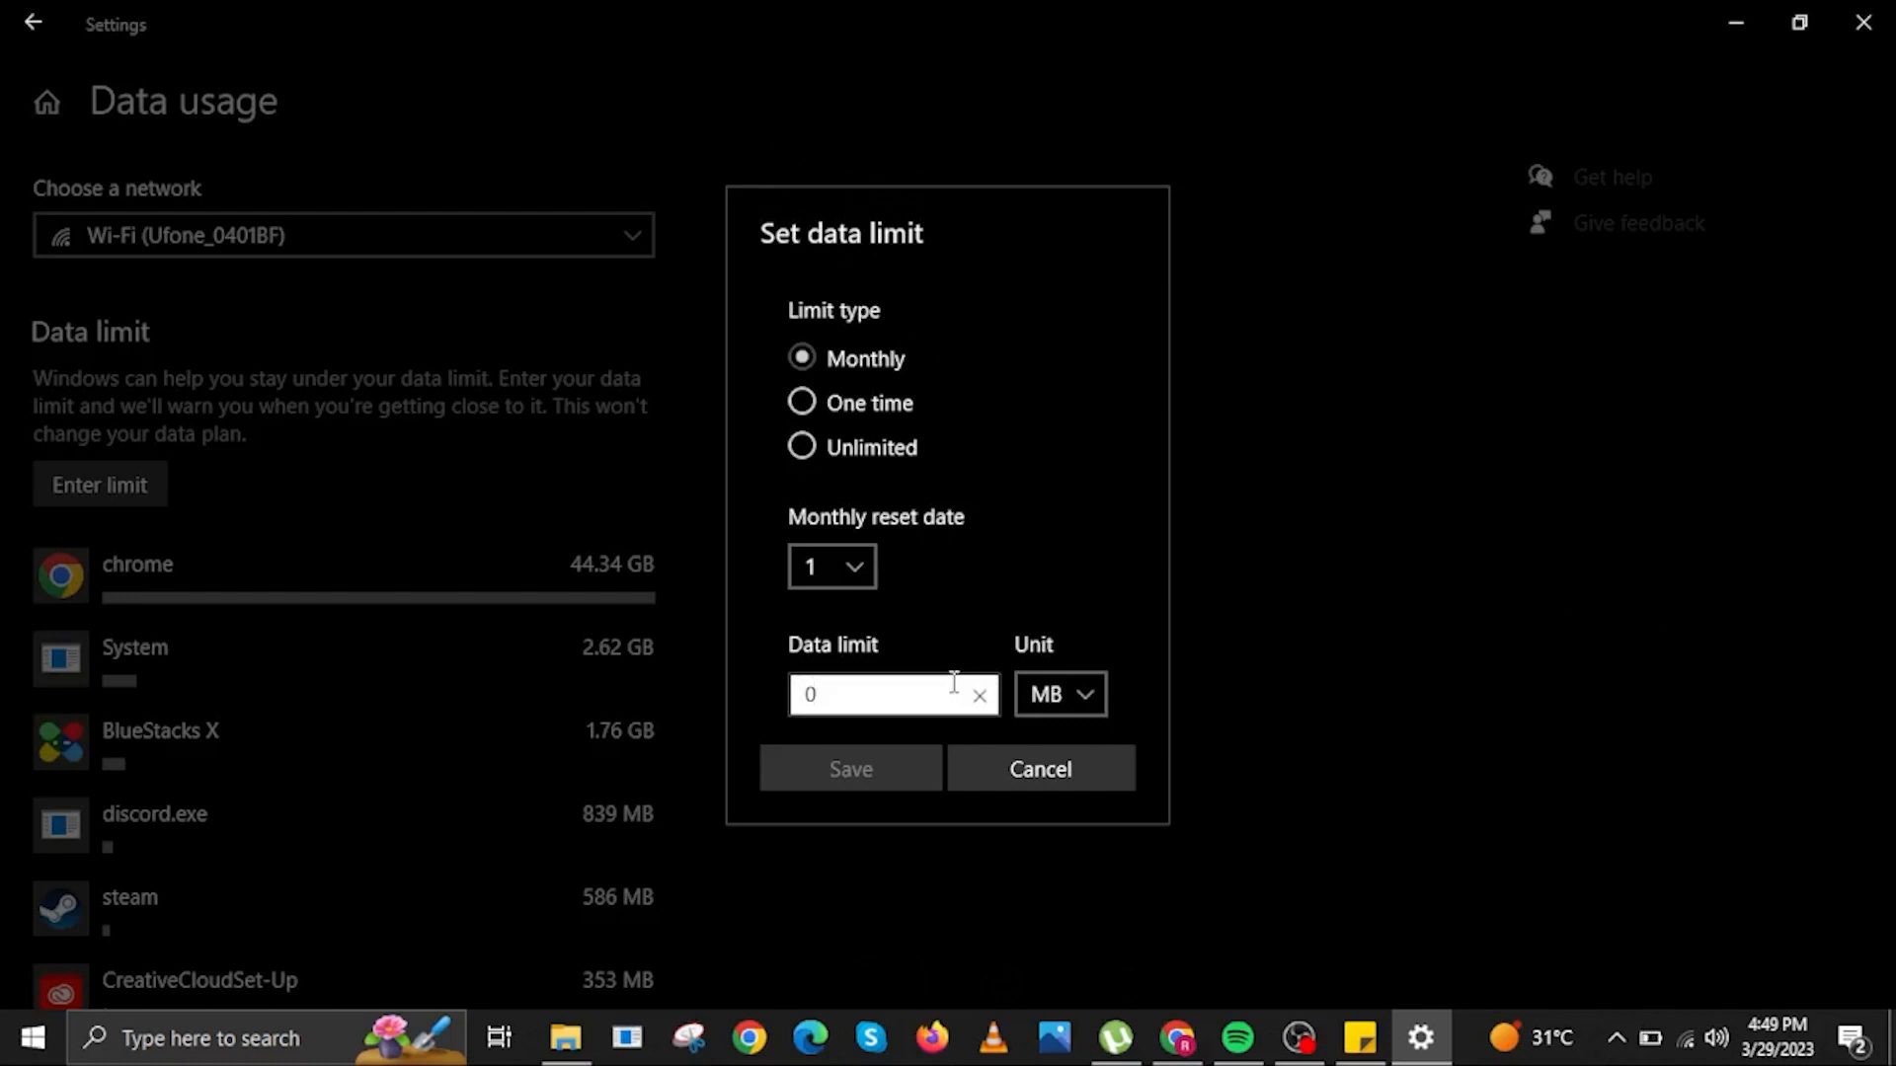
type("200")
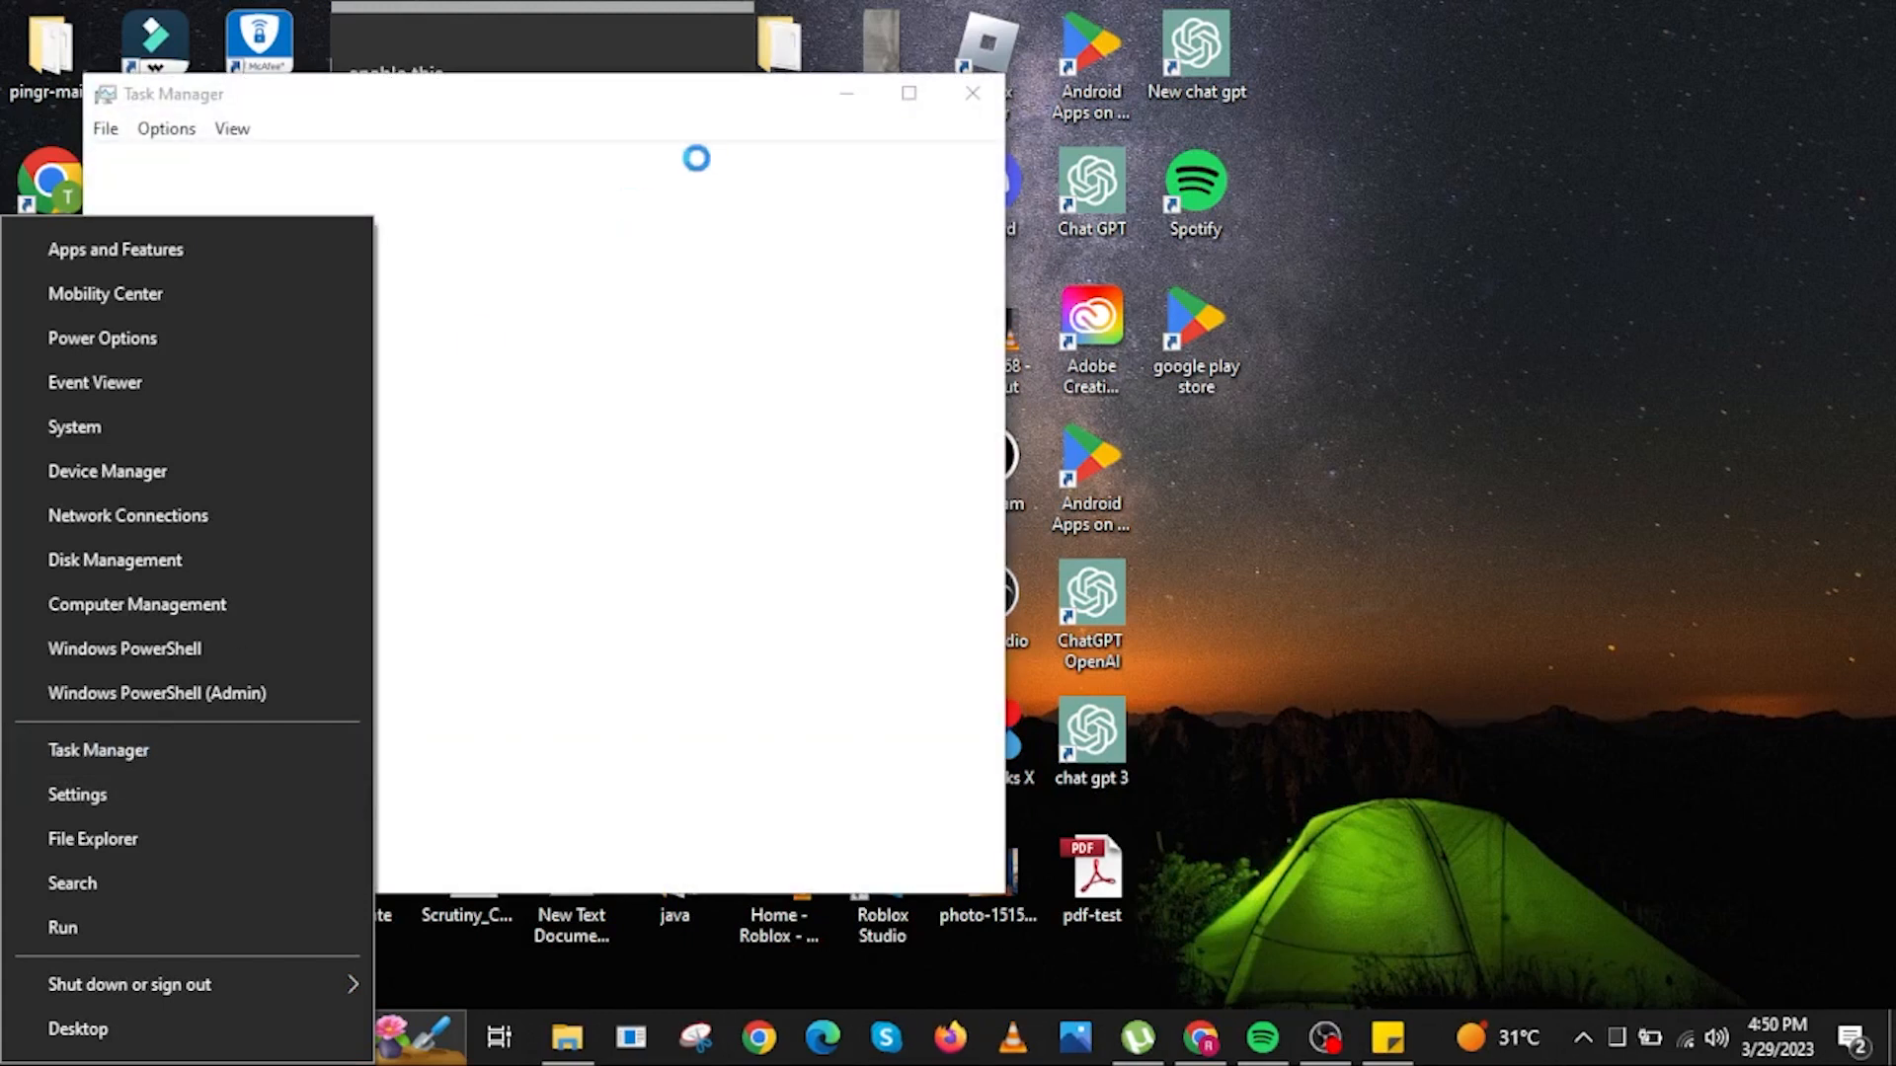
Show Task Manager's startup apps and disable Steam from launching at startup.
left_click(98, 749)
type("DISABLE ALL THE APPS WHICH USES HIGH DATA")
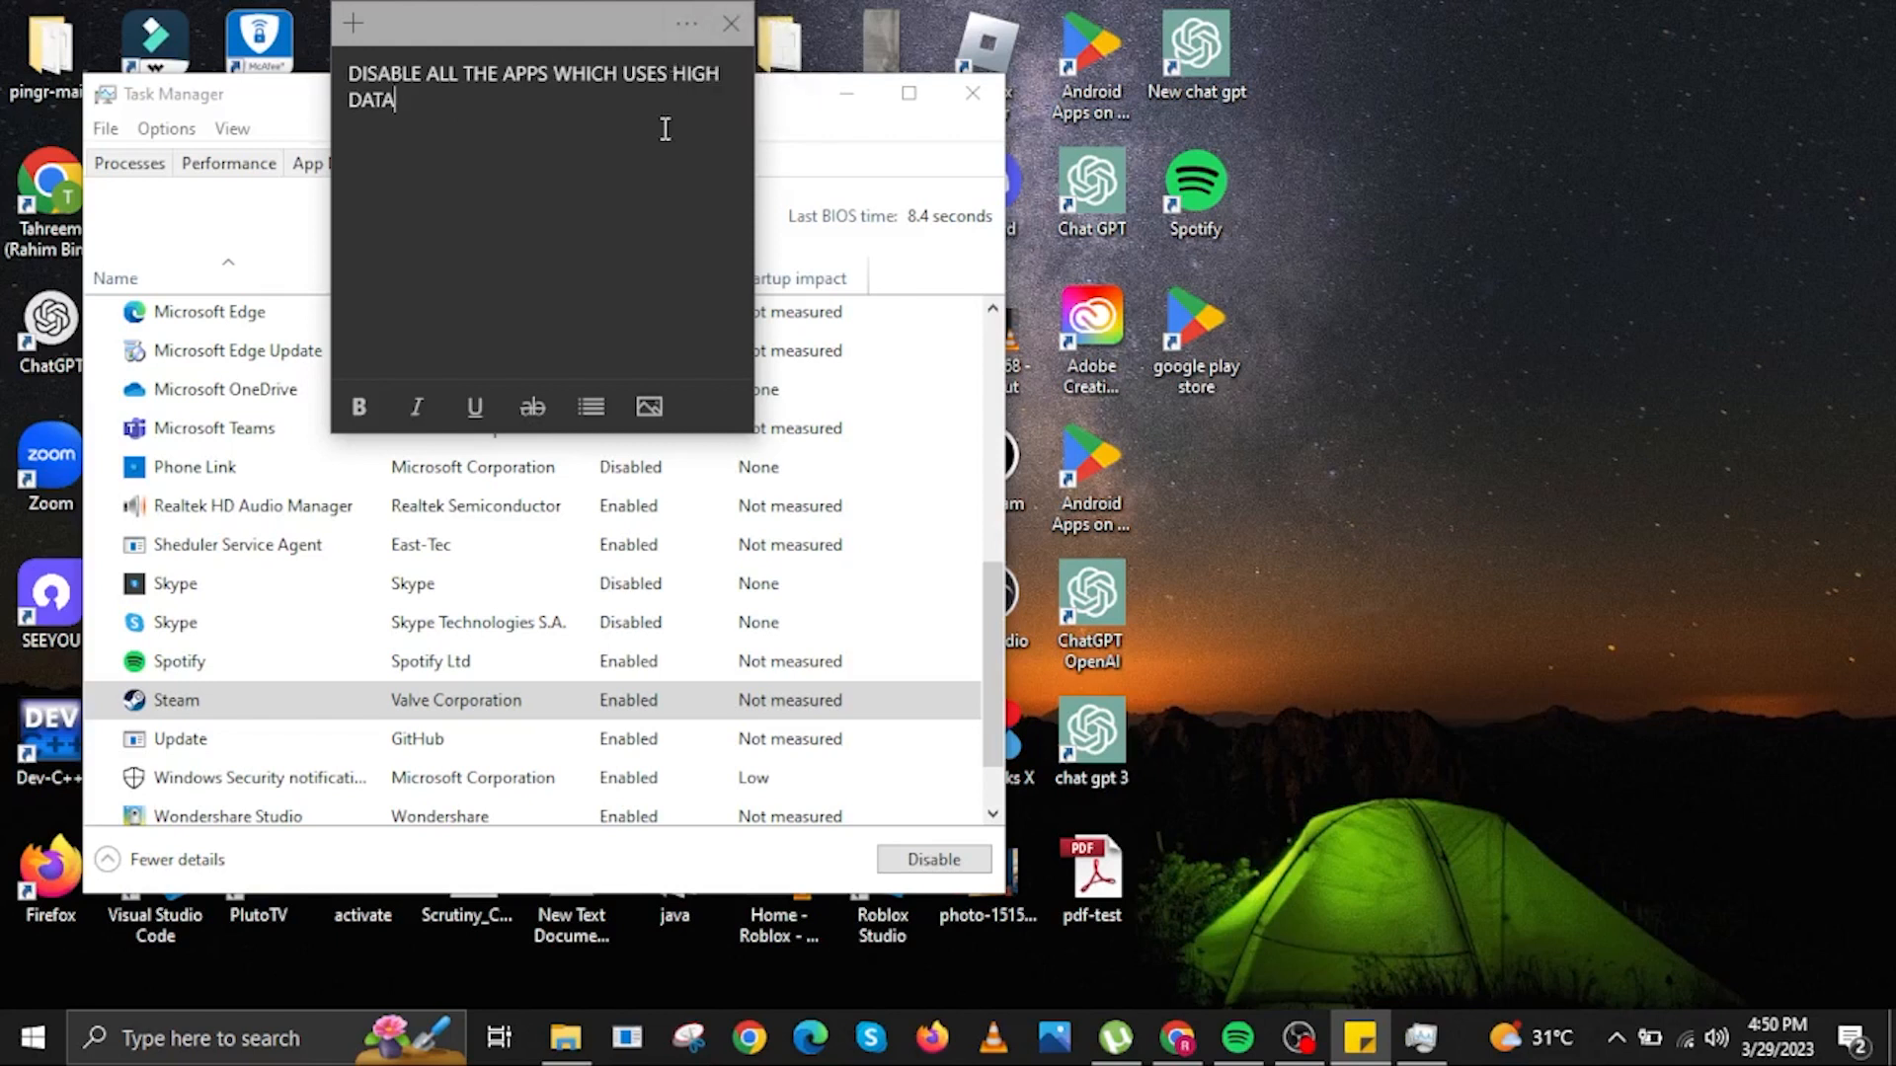
left_click(972, 93)
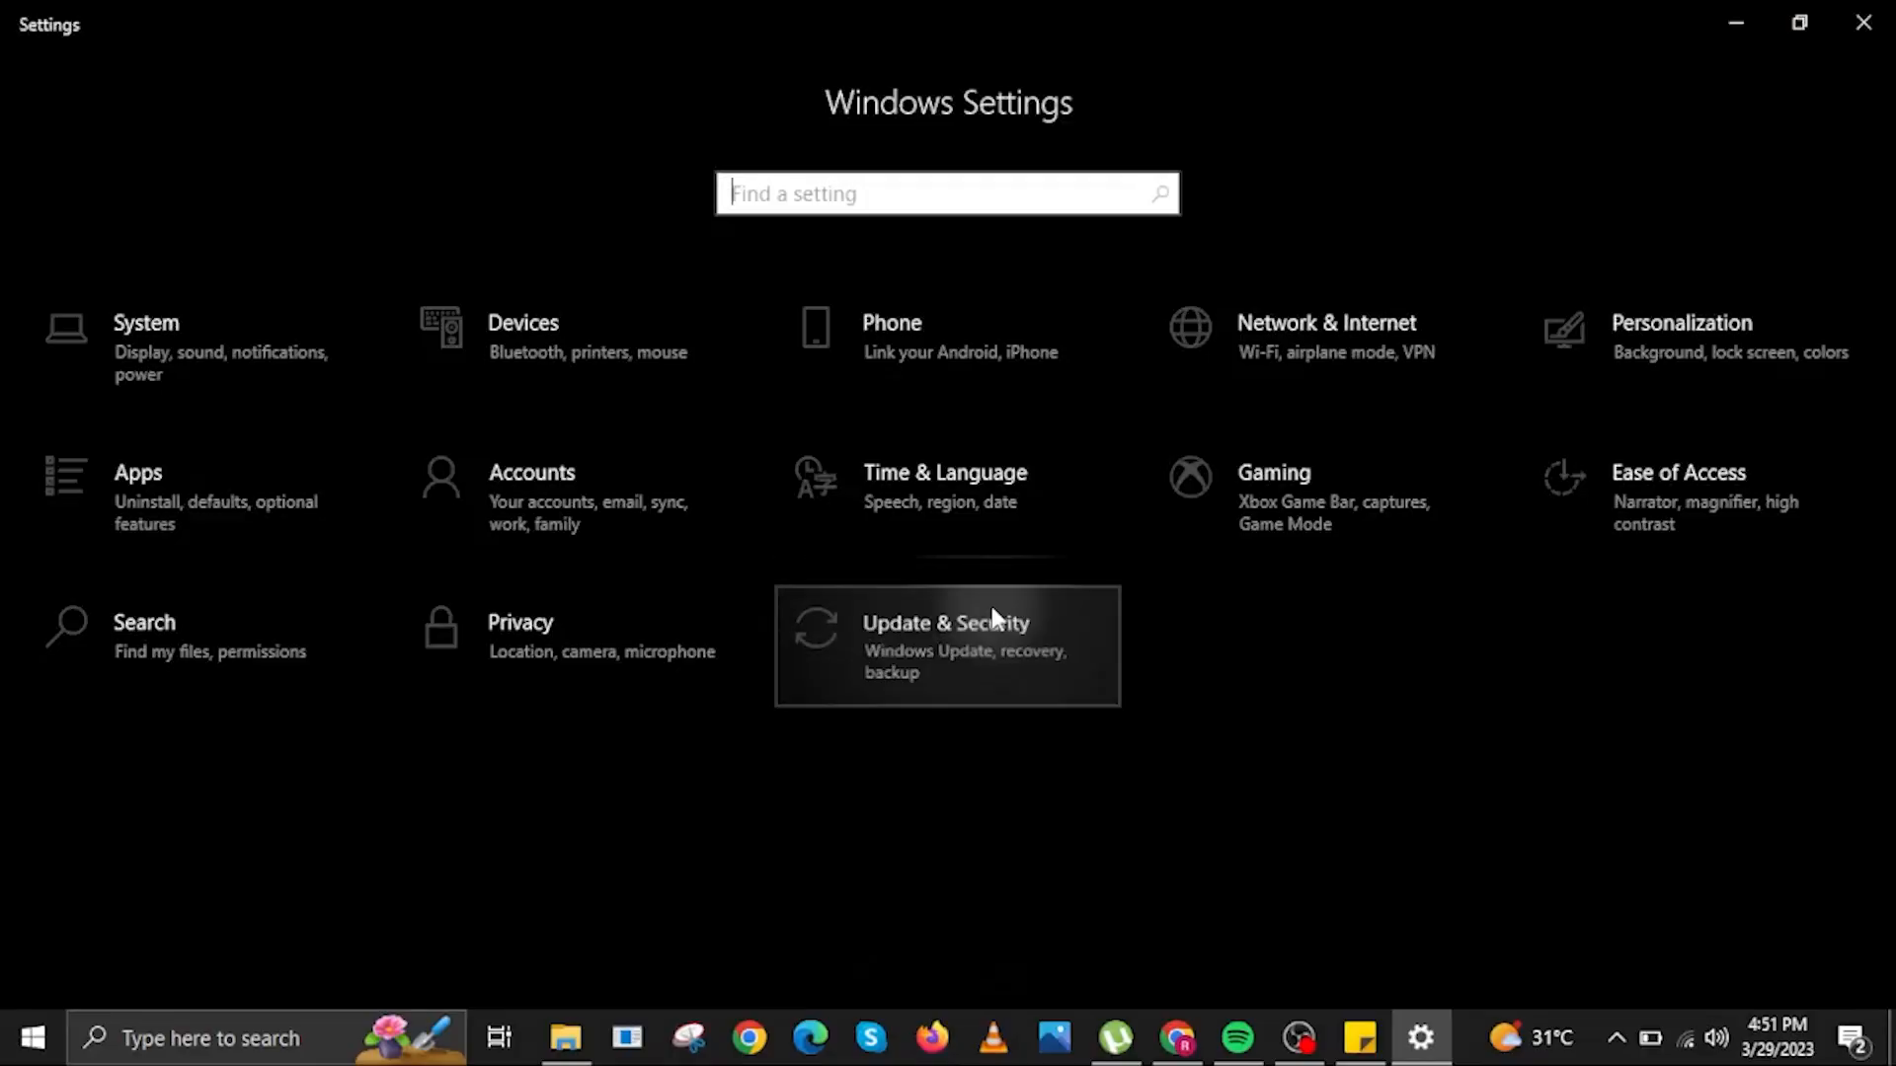
Pause Windows updates for 7 days from the Update & Security page.
left_click(947, 645)
type("PAUSE IT FOR 1 WEEK")
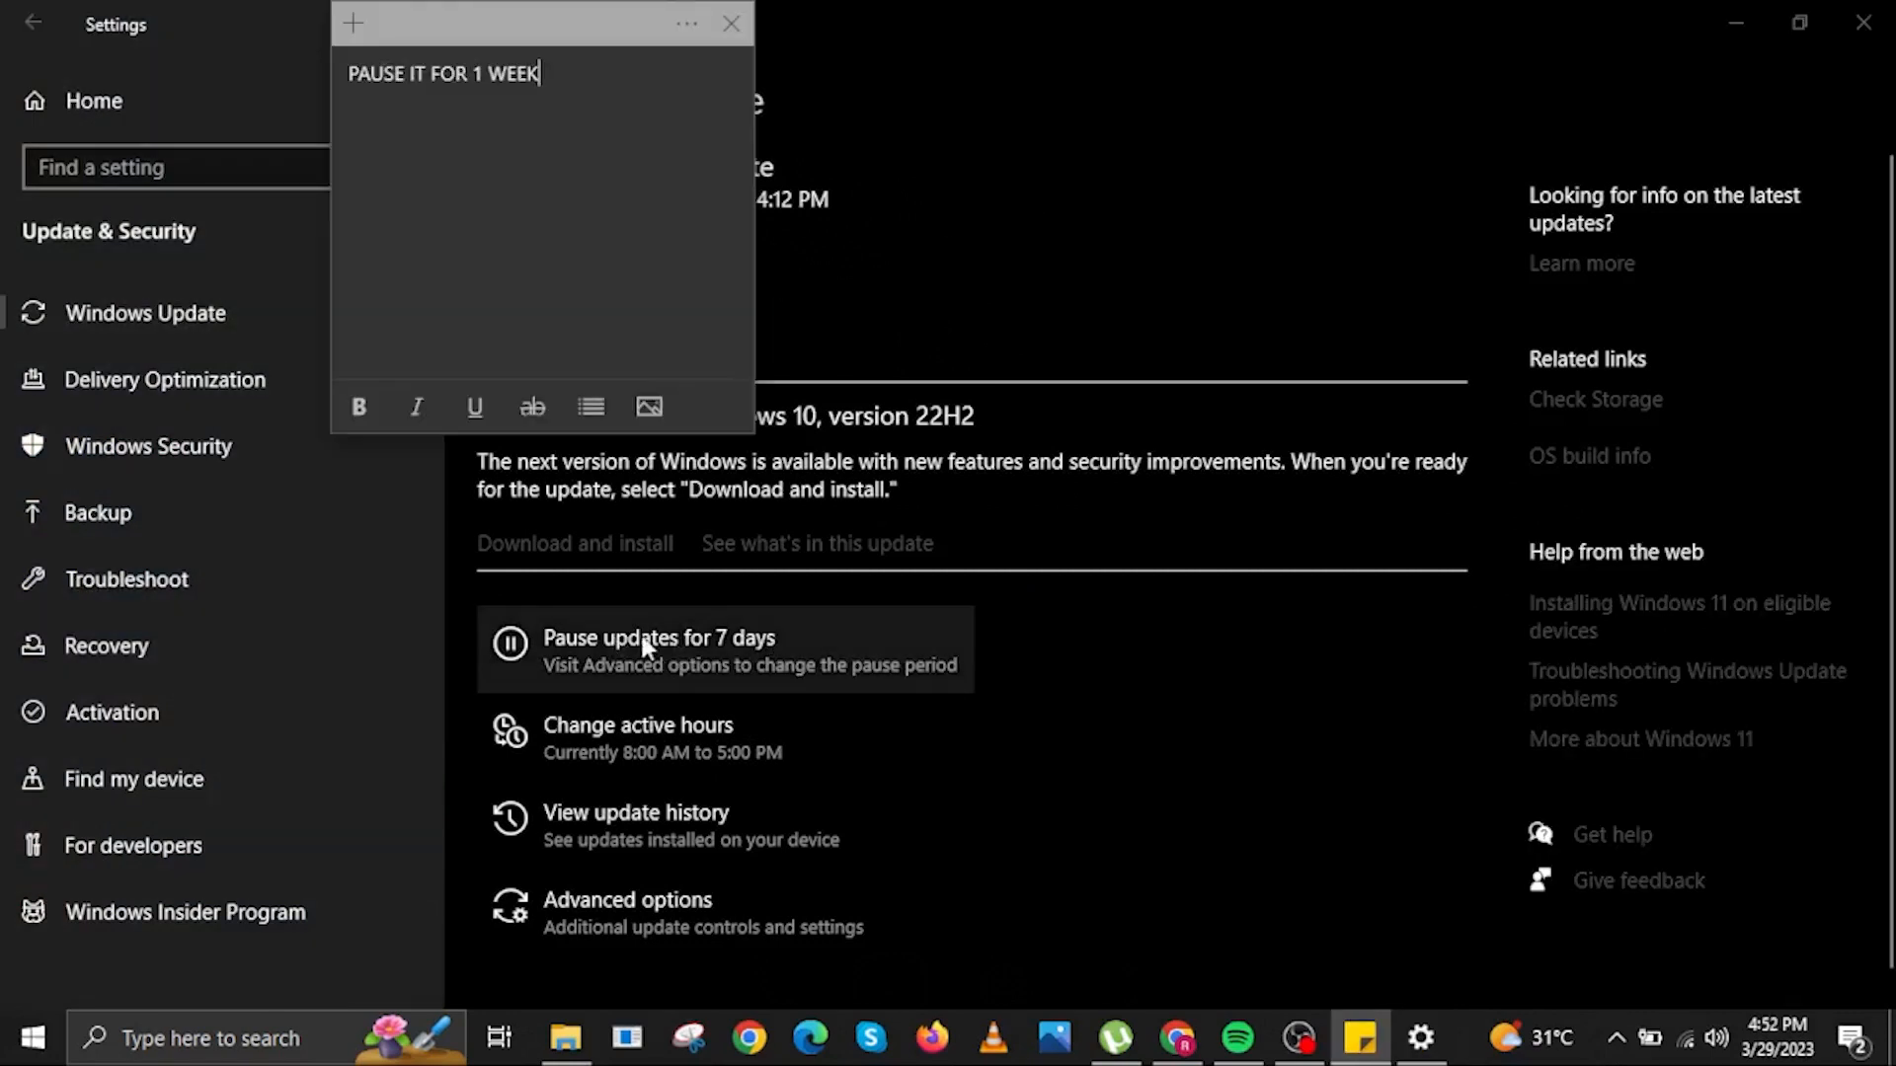
left_click(729, 23)
type("ser")
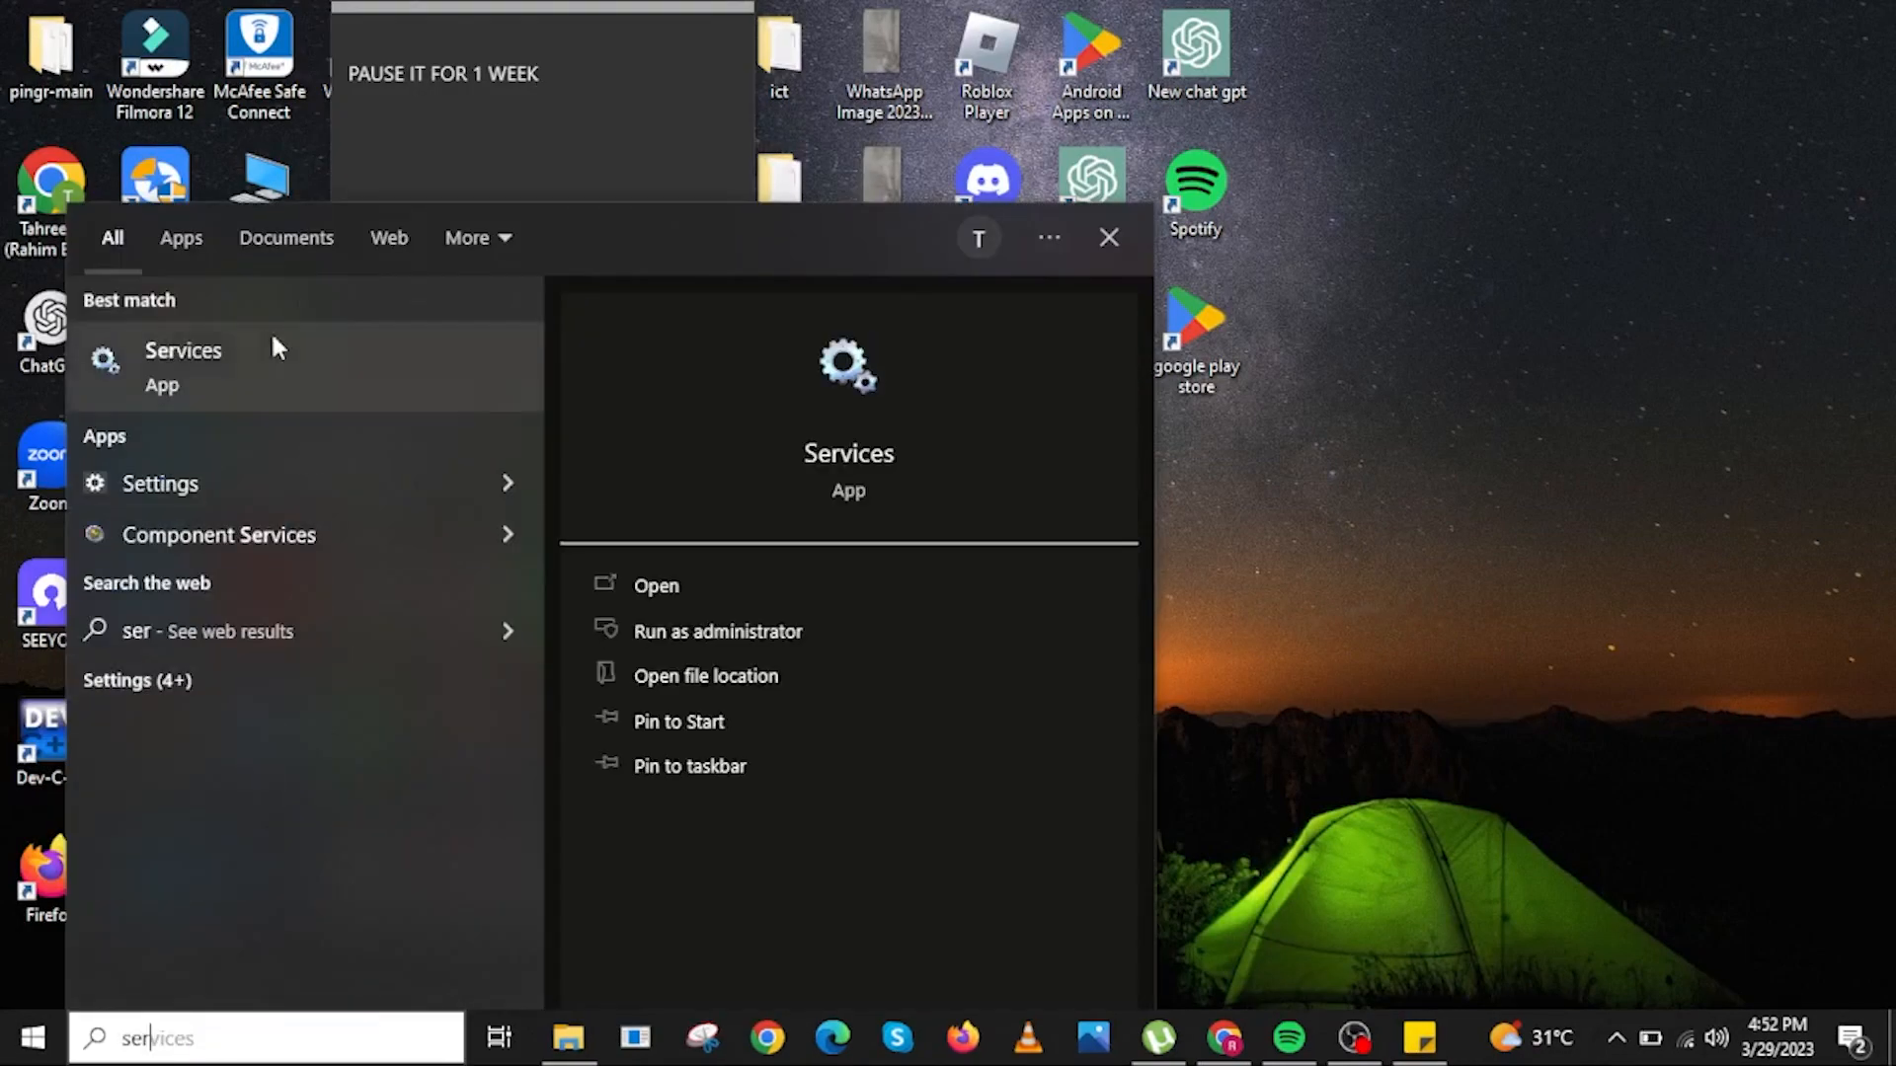
mouse_move(694, 586)
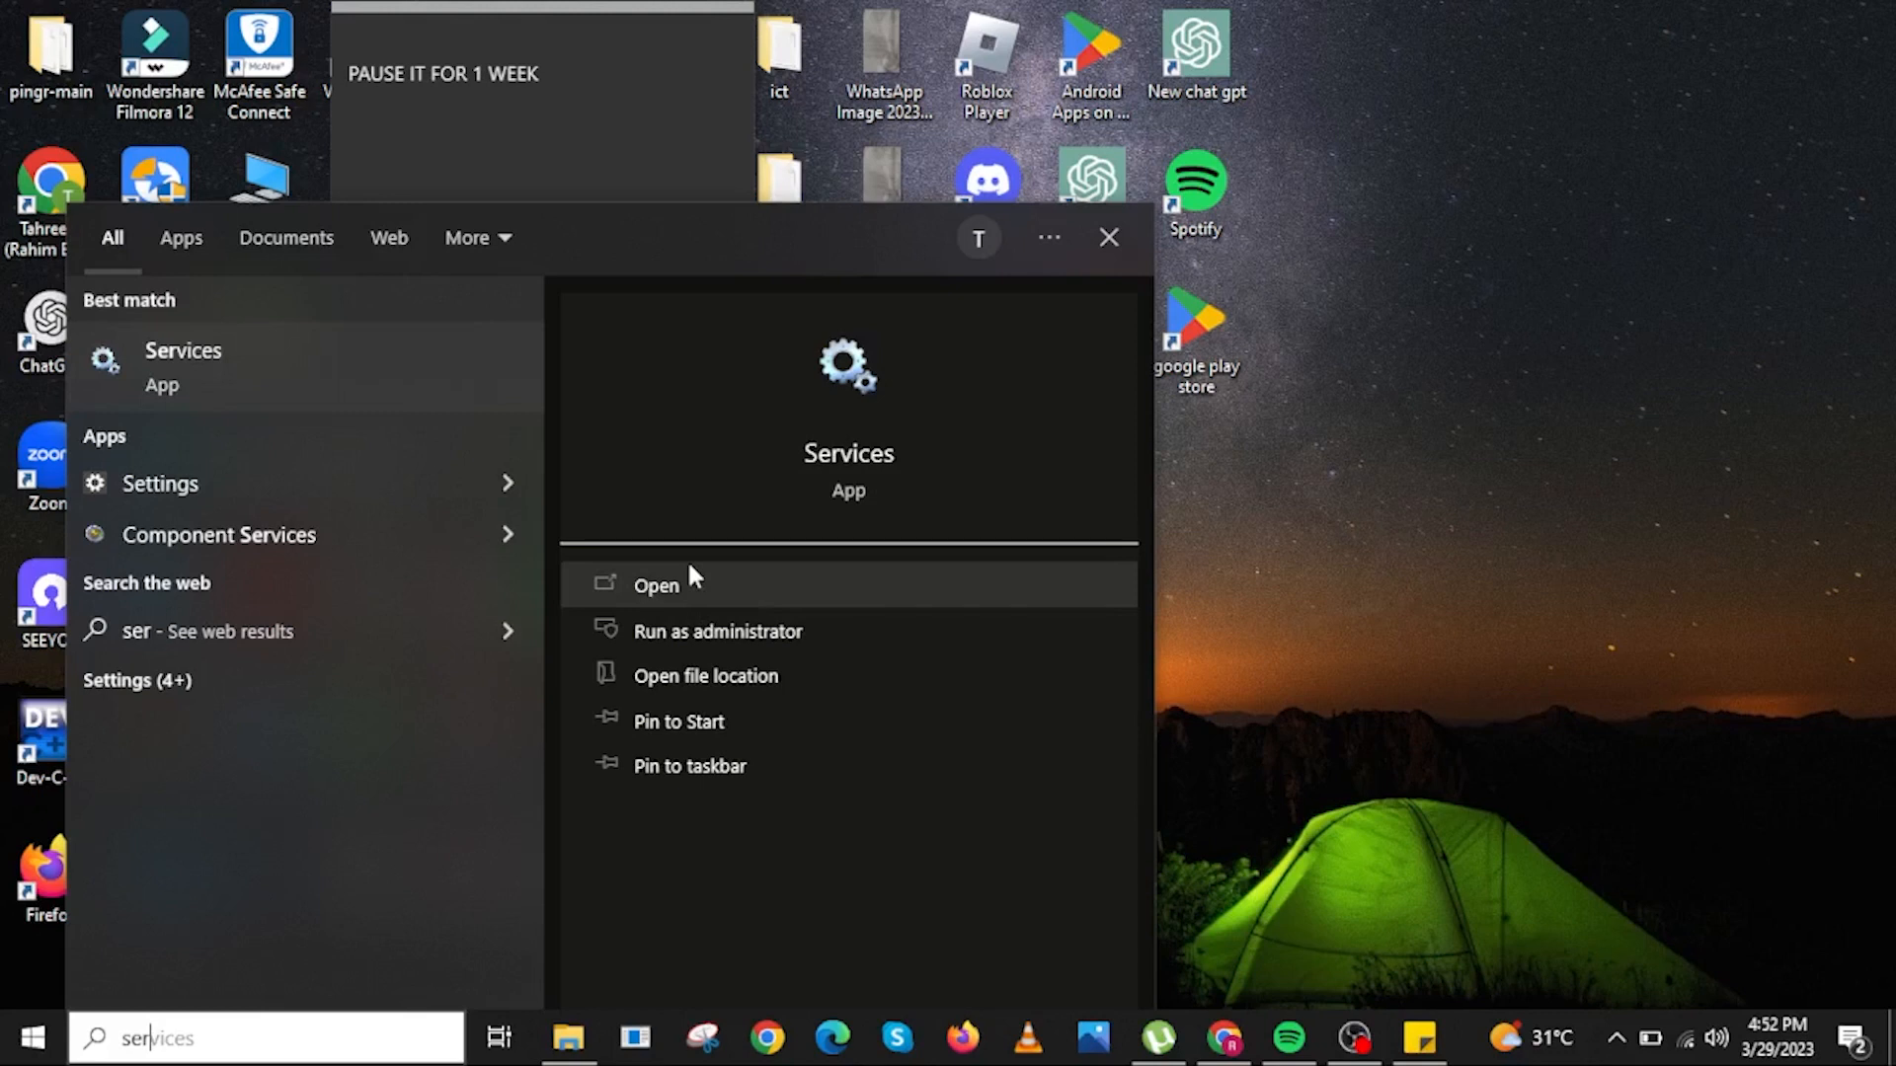
Launch the Services app from the search results.
left_click(656, 585)
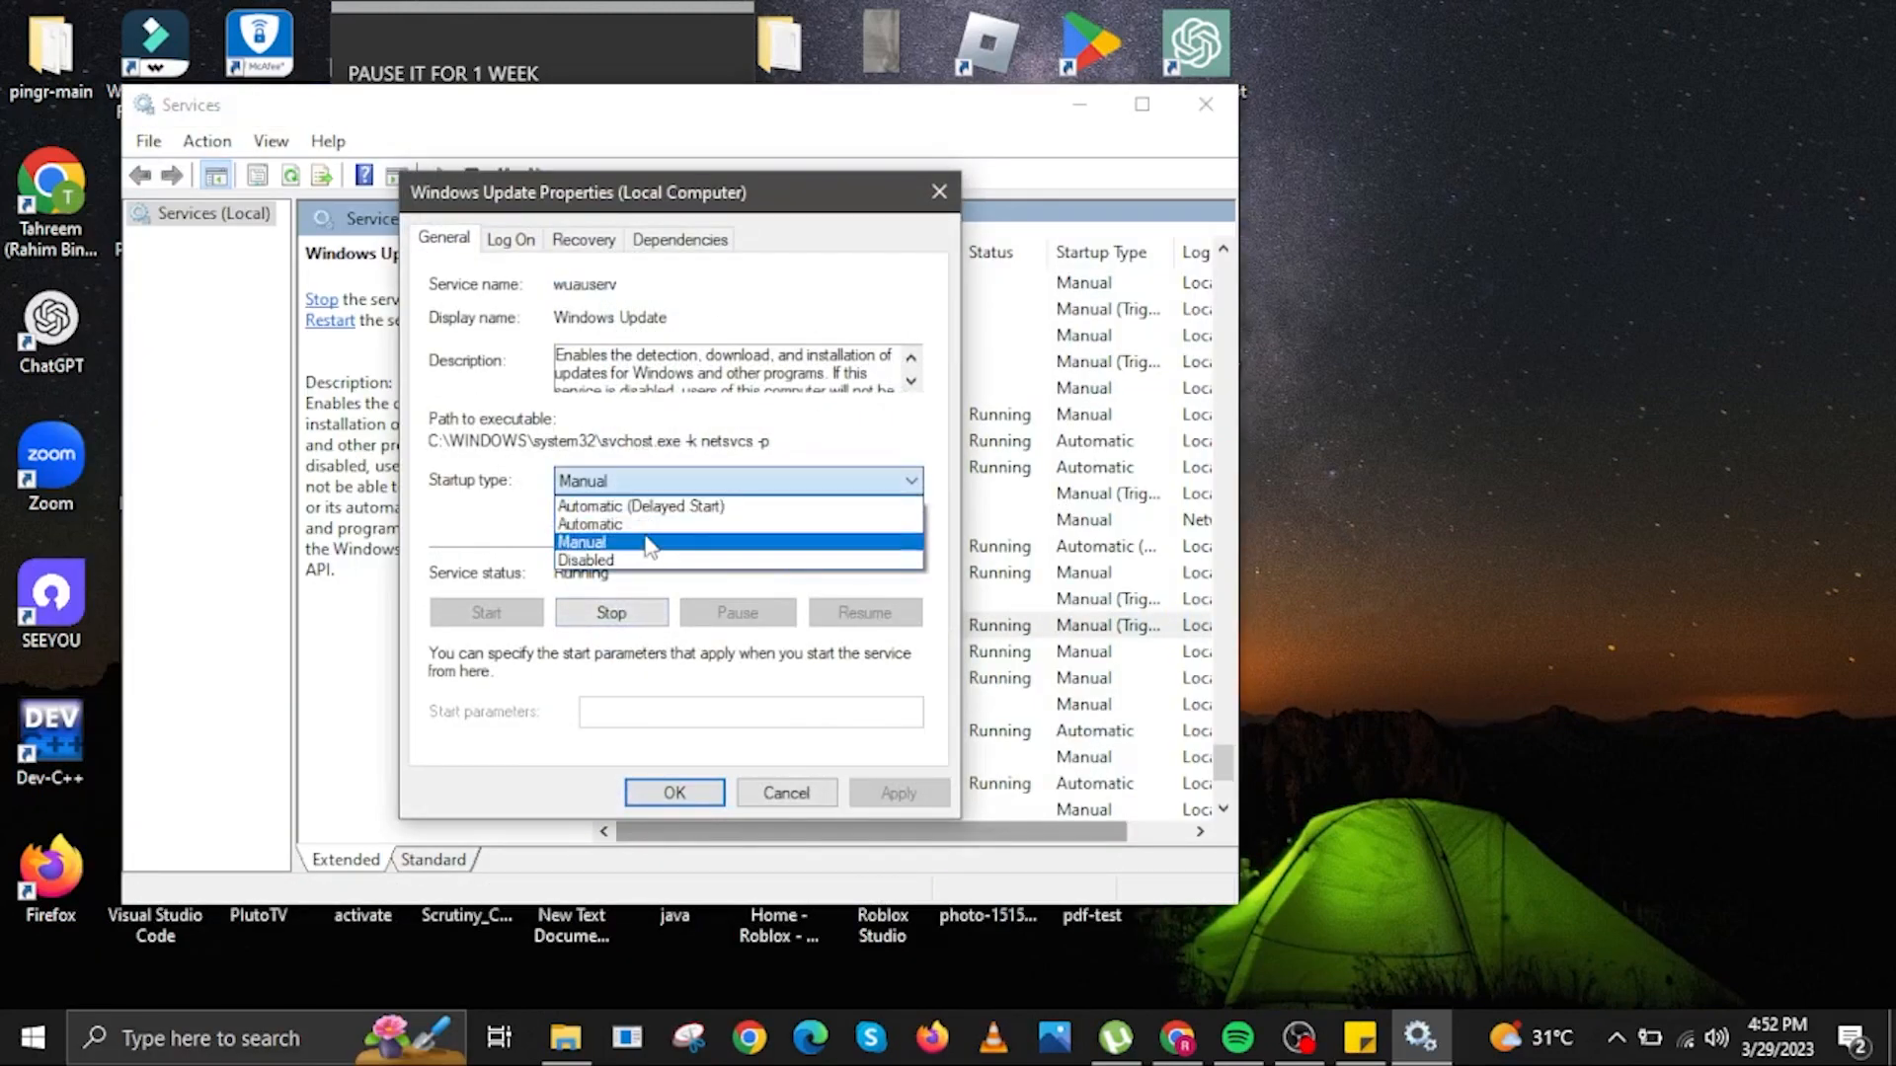
mouse_move(586, 560)
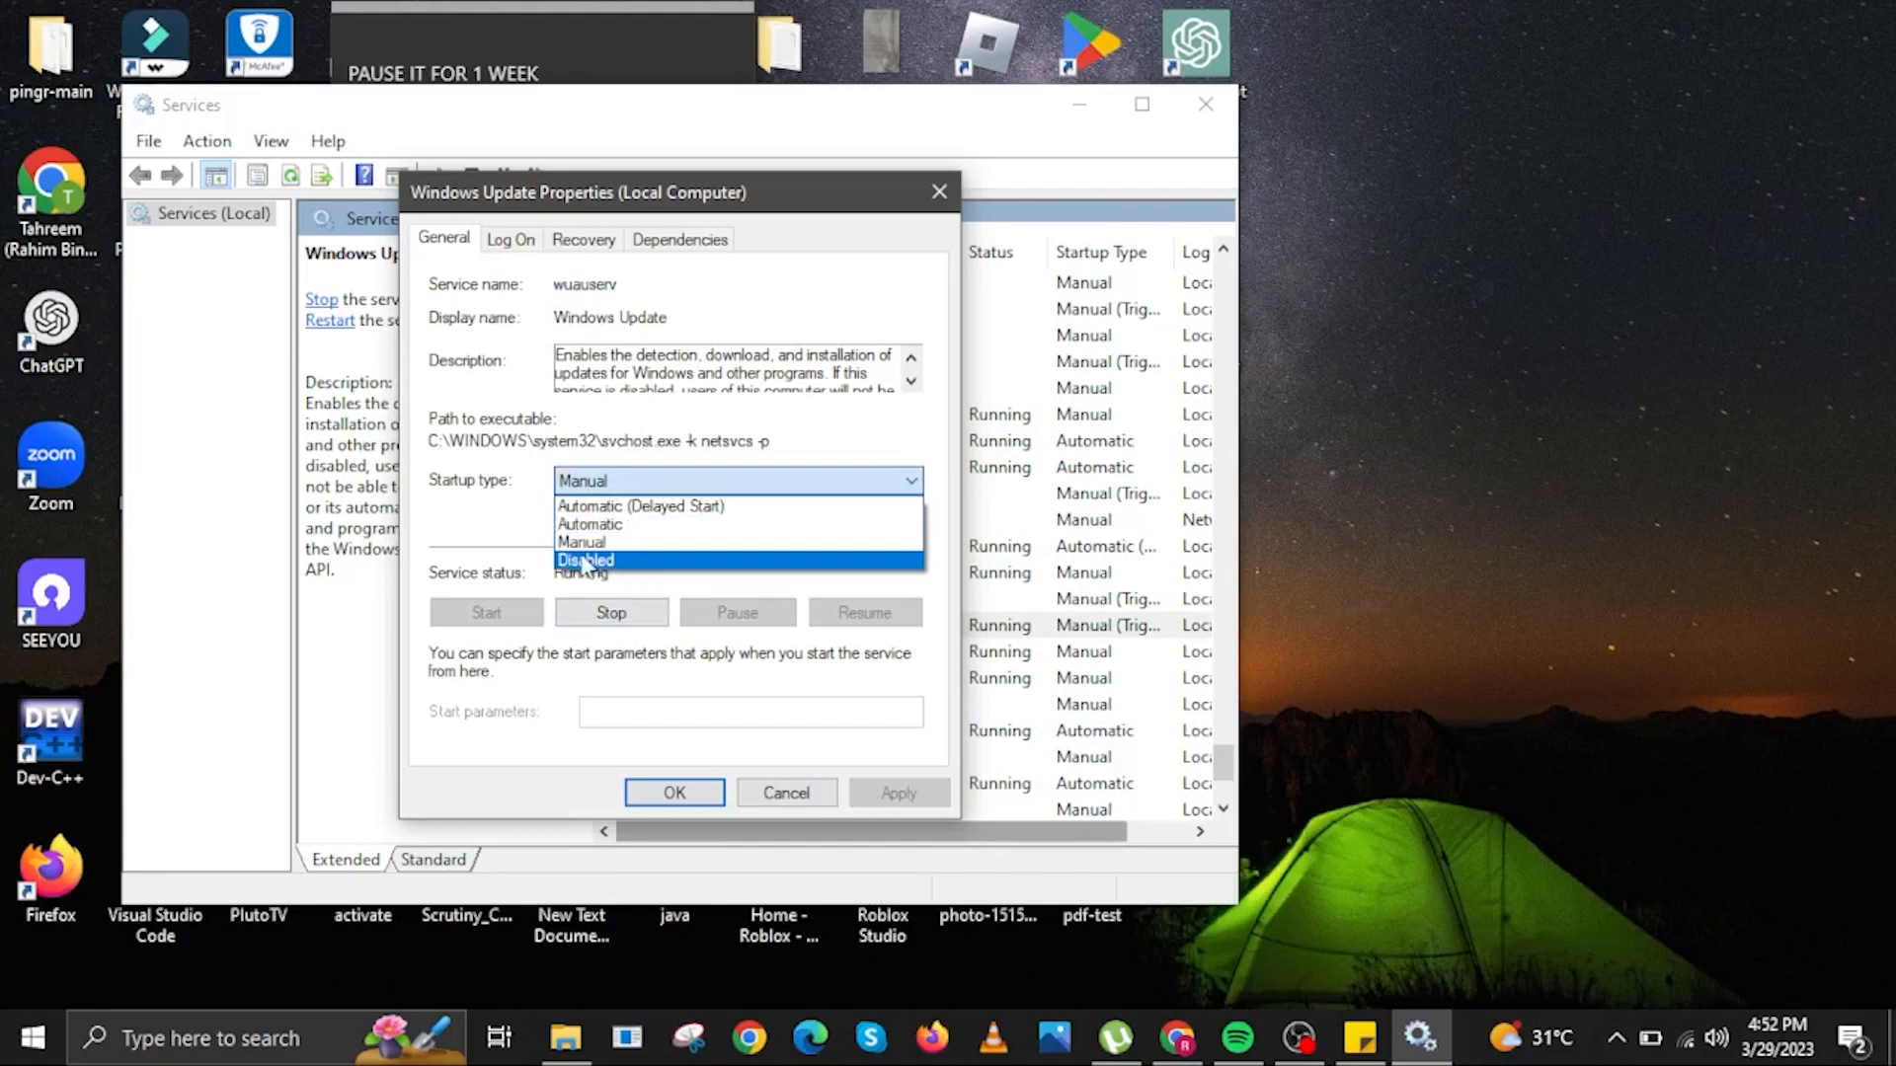
mouse_move(620, 583)
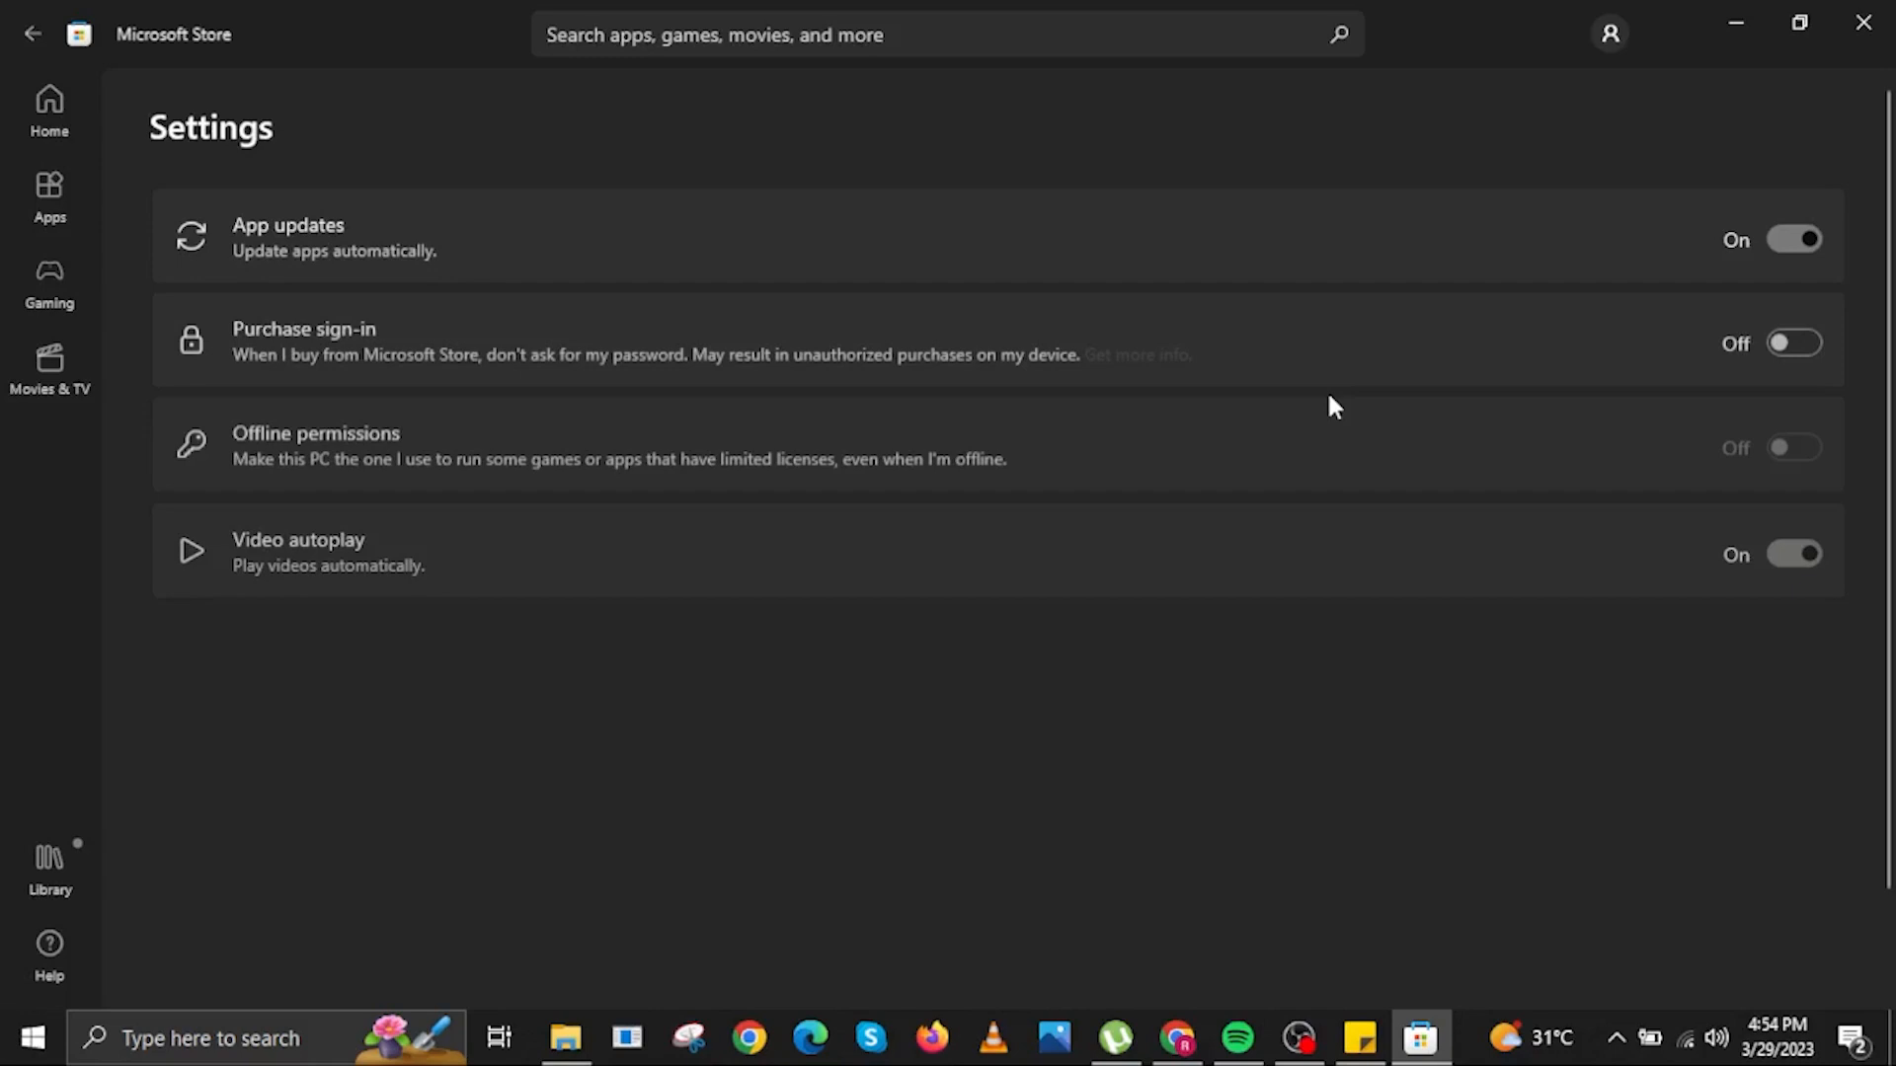
Scroll the Microsoft Store settings page to the automatic app updates option.
scroll("down", 3)
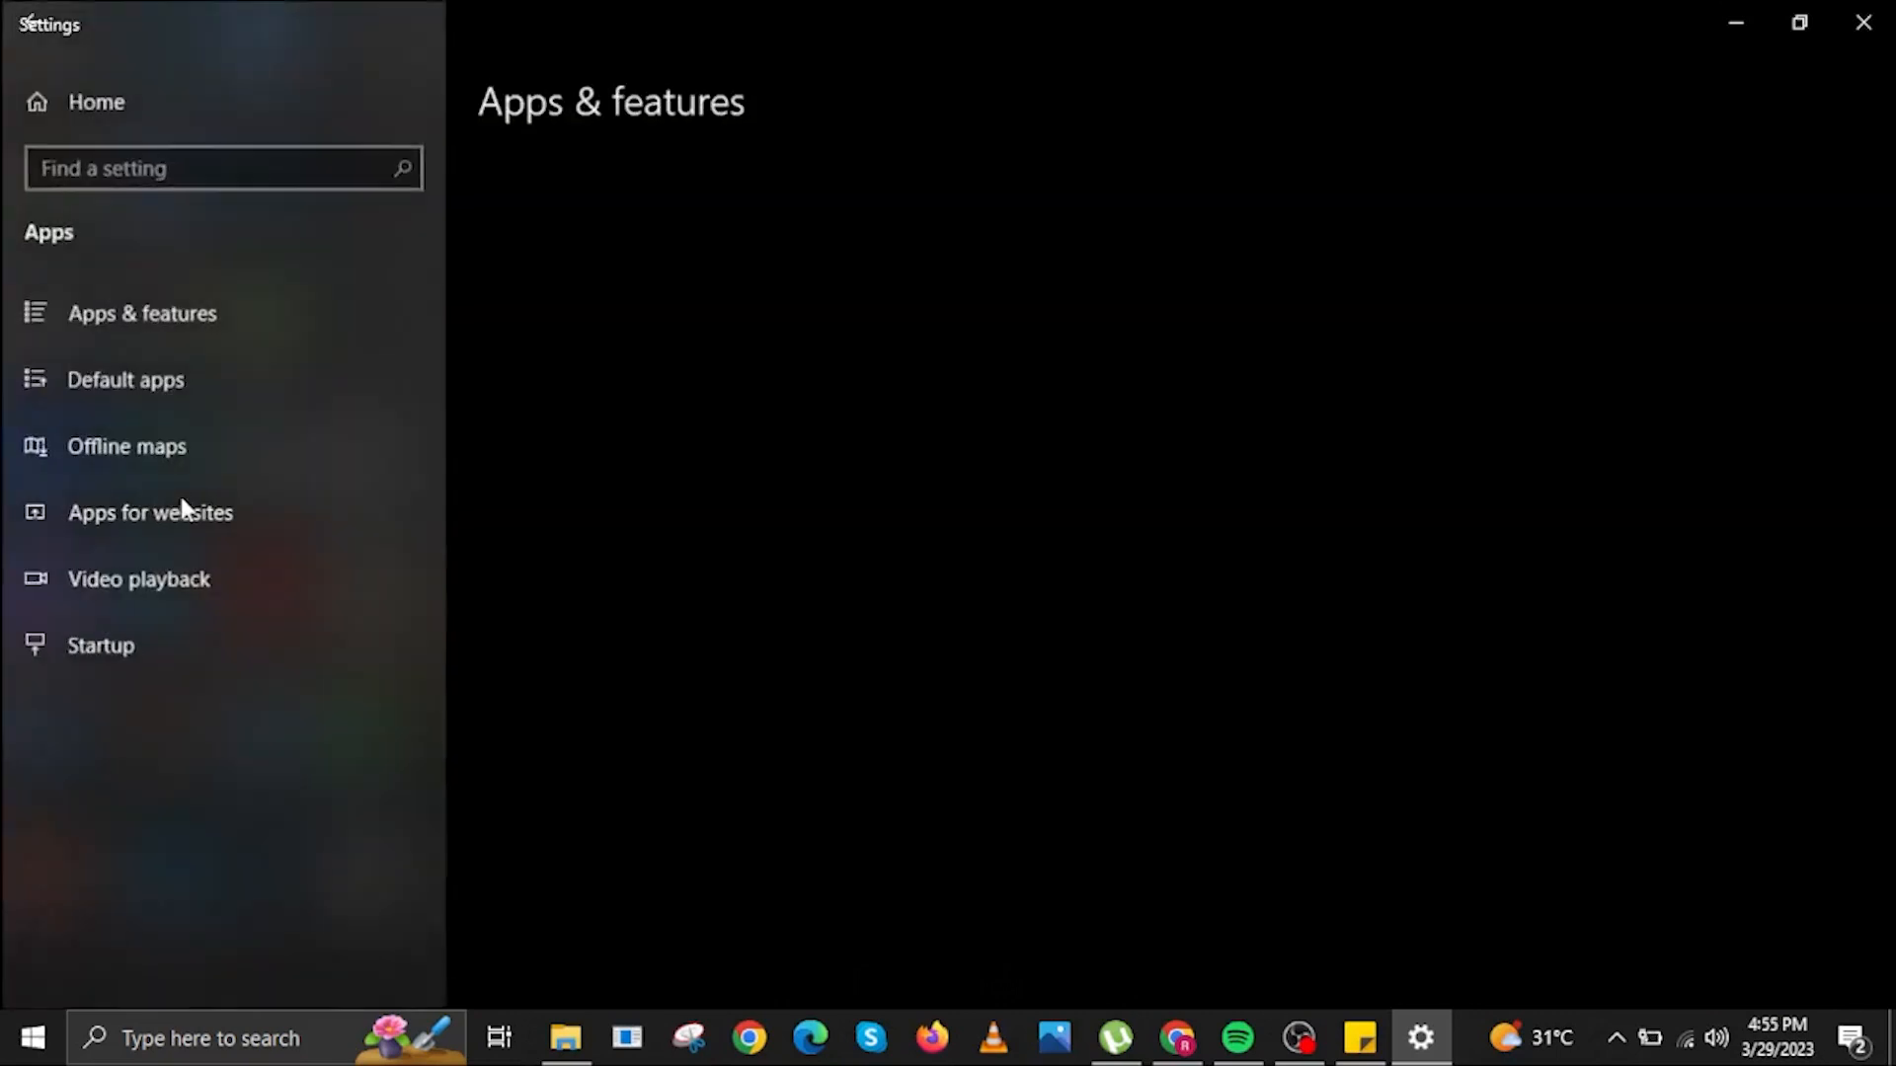
Show the Offline maps settings page with its automatic map updates toggle.
left_click(141, 312)
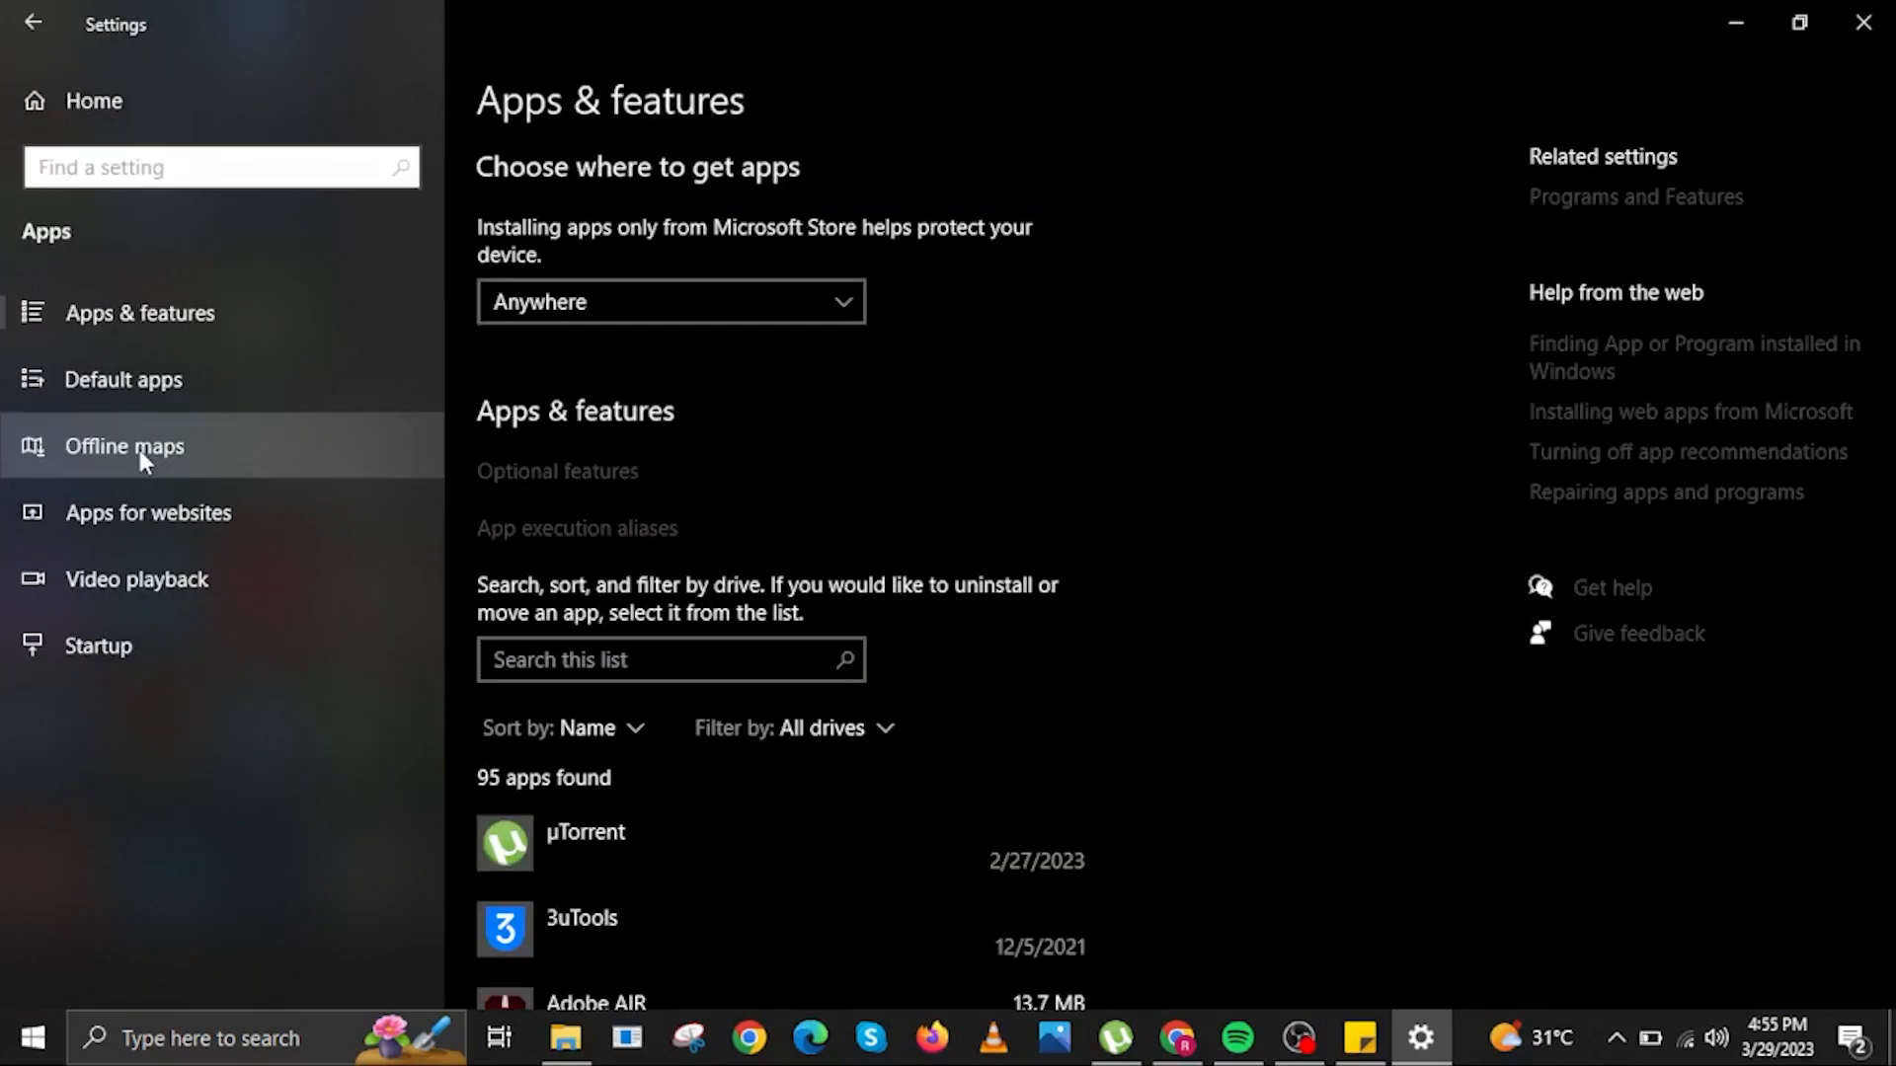
left_click(122, 445)
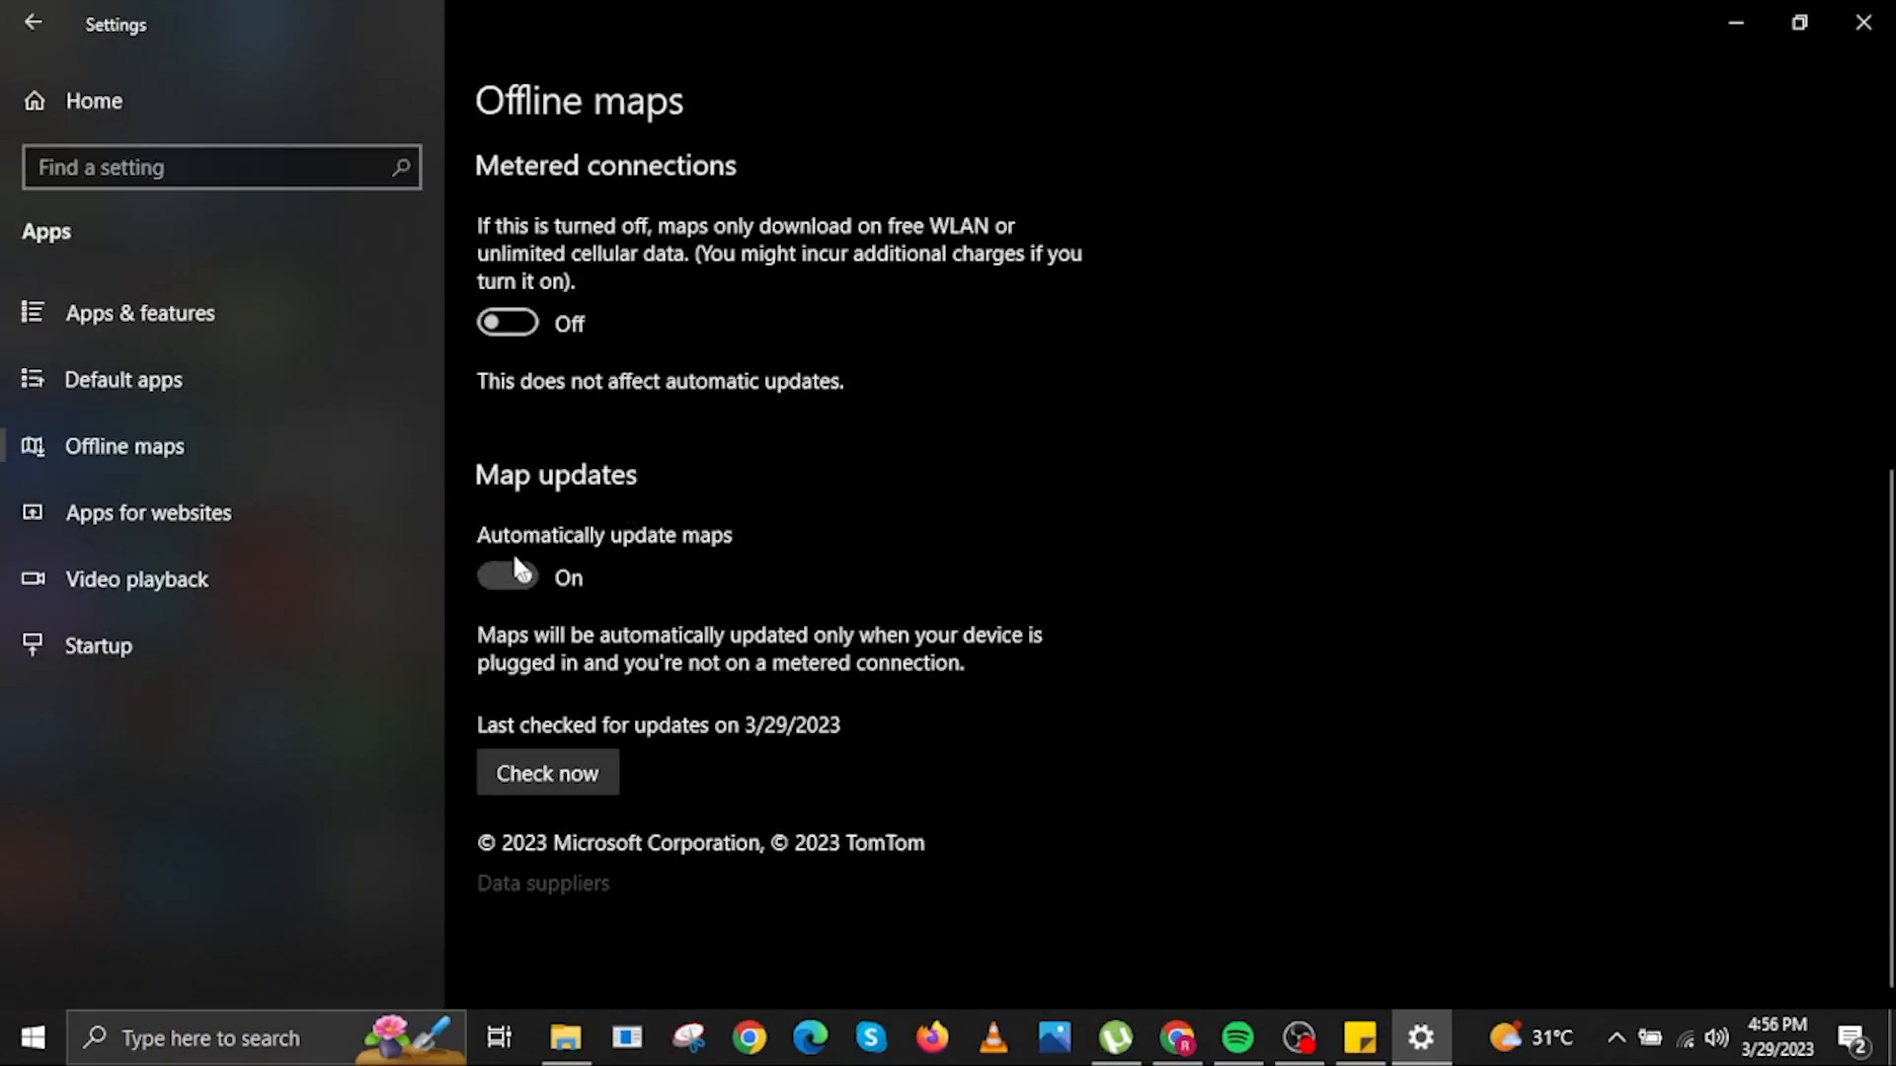